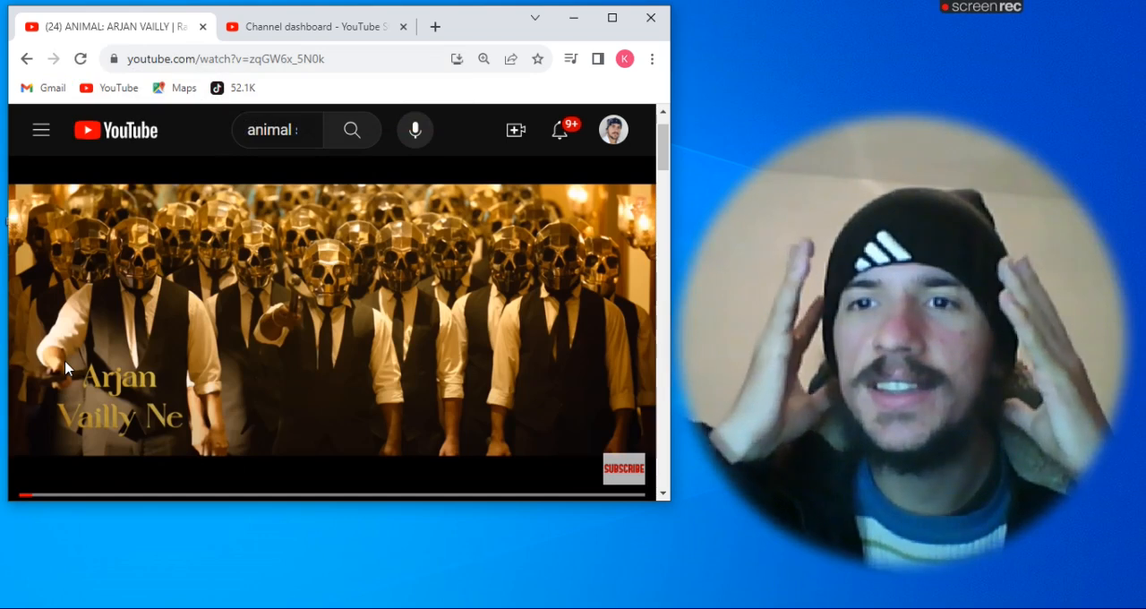
Step: Pause and resume the ANIMAL video four times around 20s, 30s, 60s and 80s
left_click(332, 318)
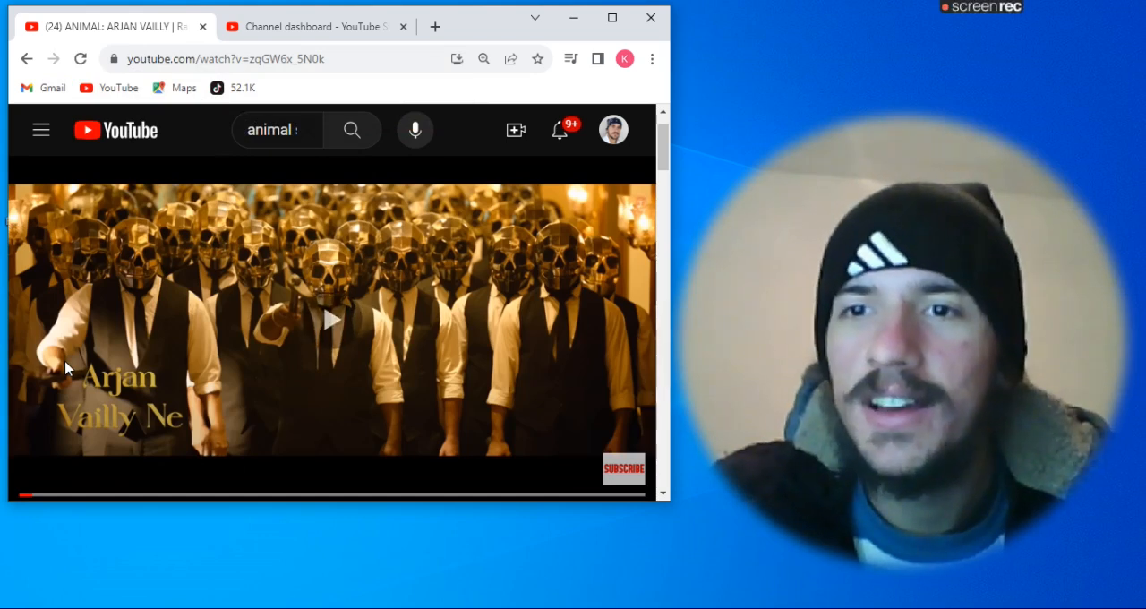
left_click(331, 318)
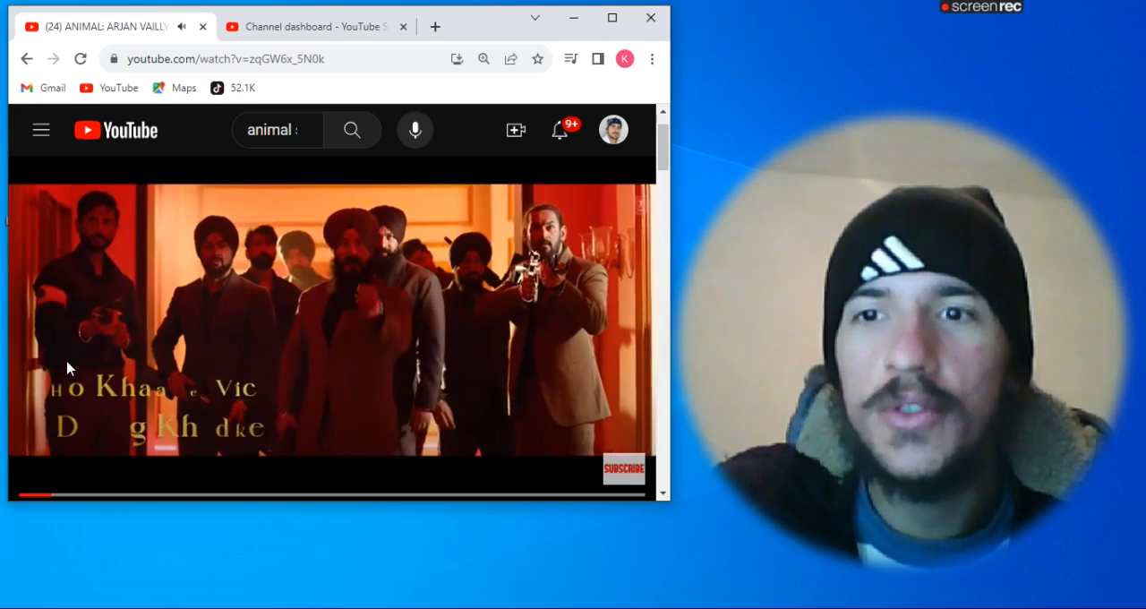
left_click(332, 341)
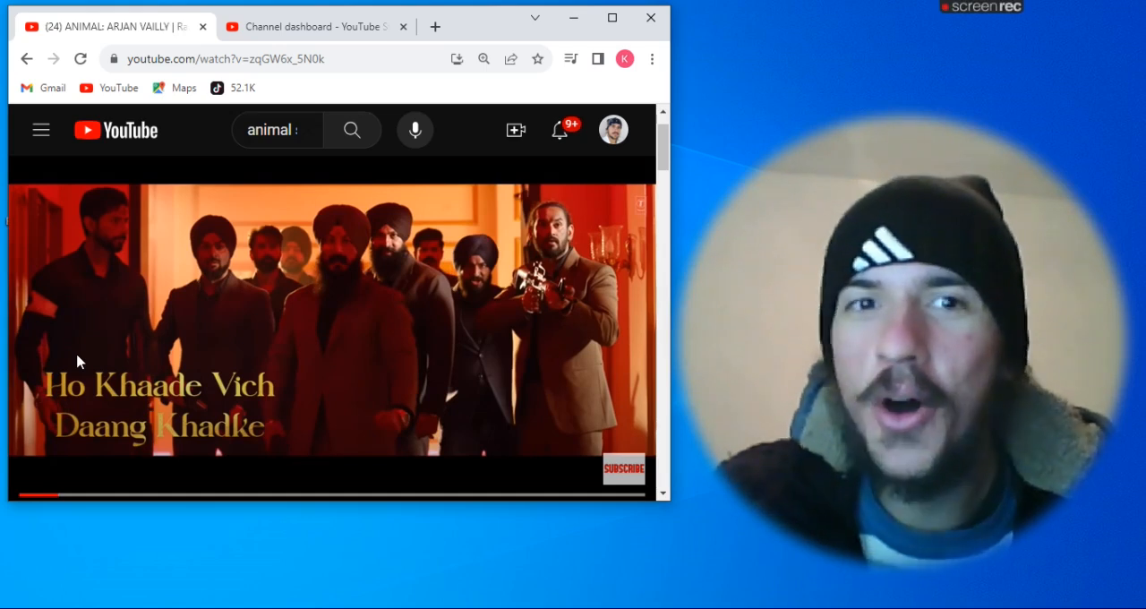
mouse_move(62, 496)
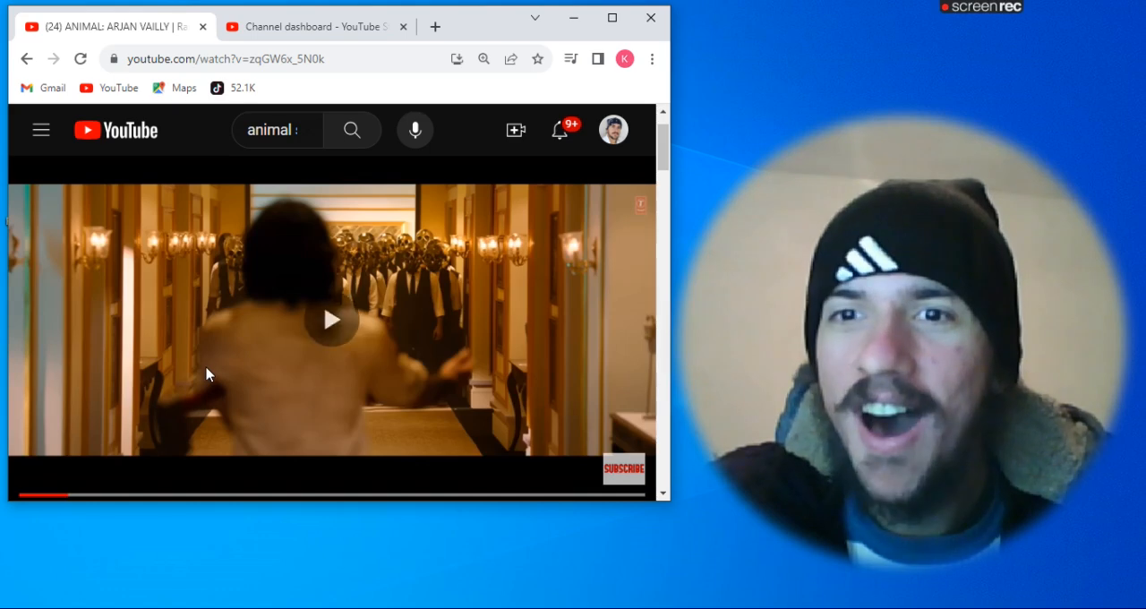
left_click(332, 321)
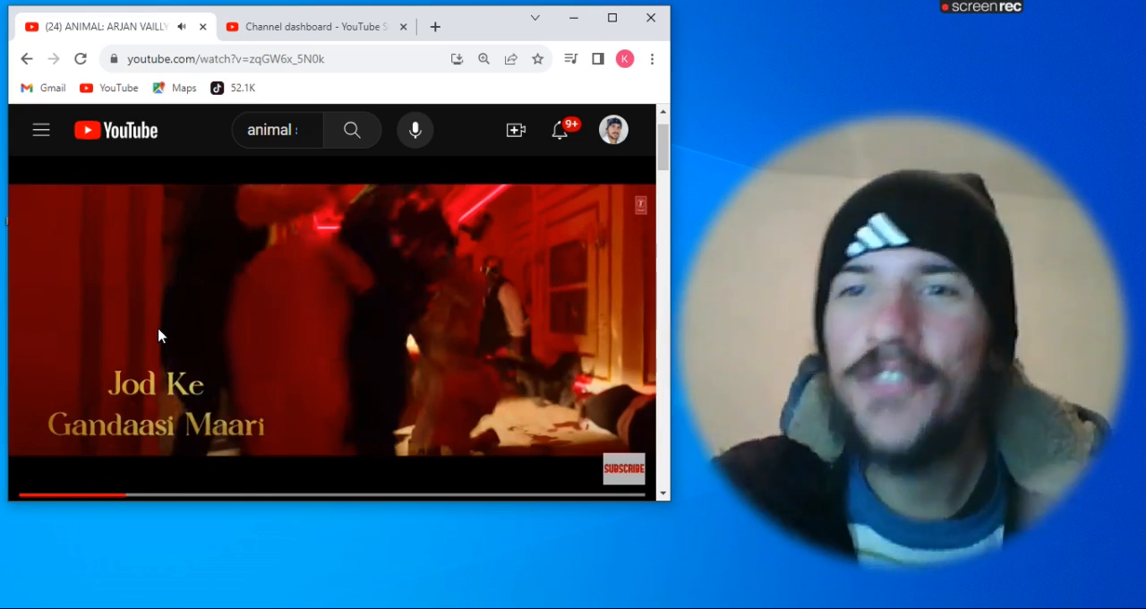
left_click(332, 320)
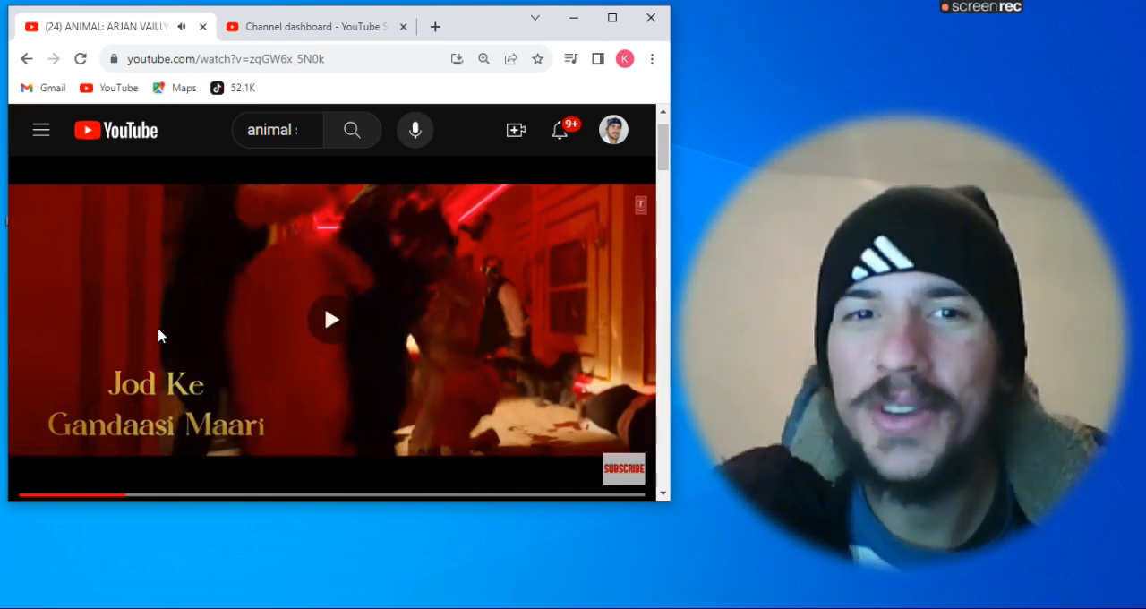
left_click(331, 320)
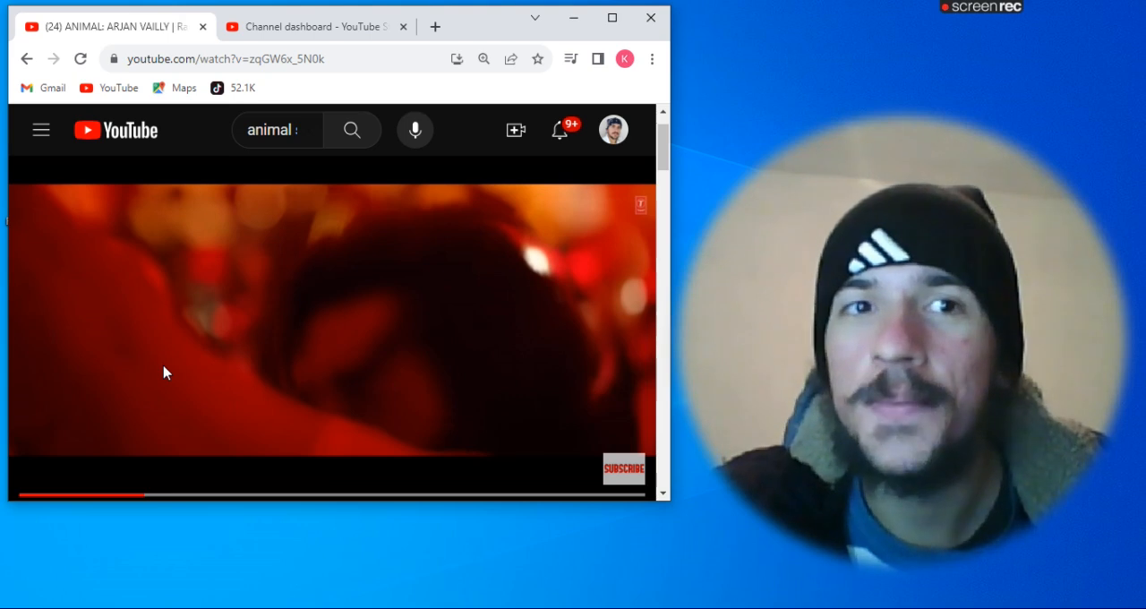
left_click(332, 320)
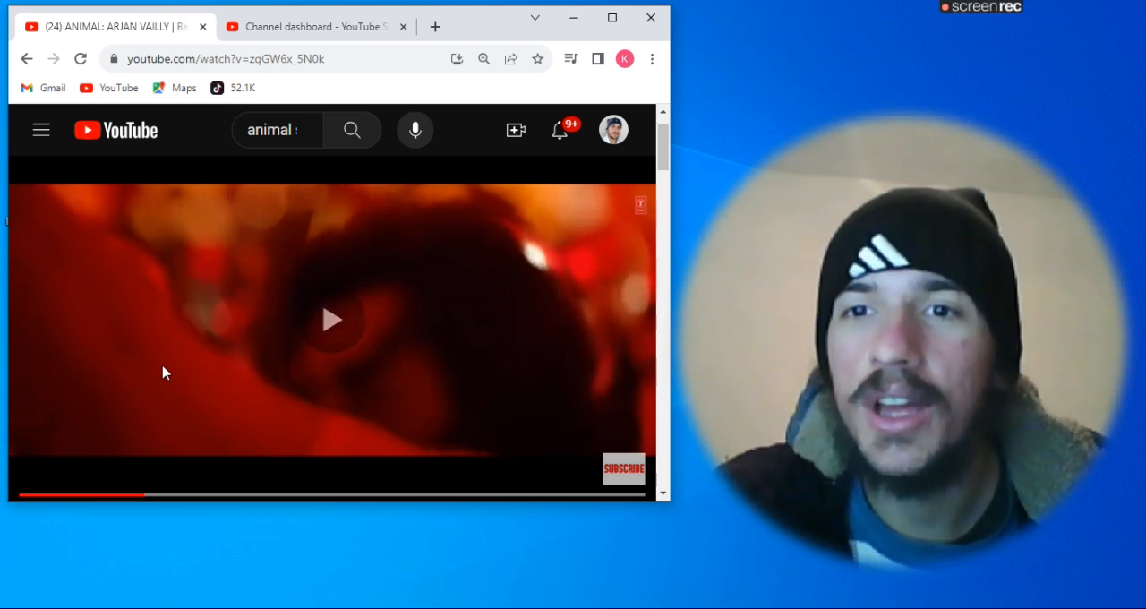
left_click(331, 319)
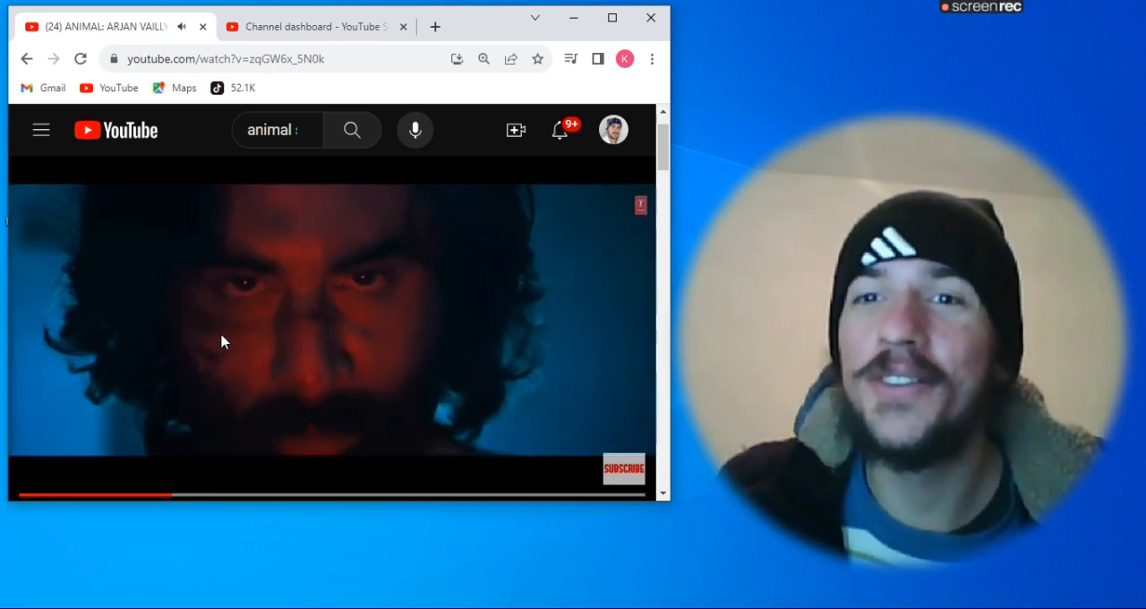
mouse_move(550, 314)
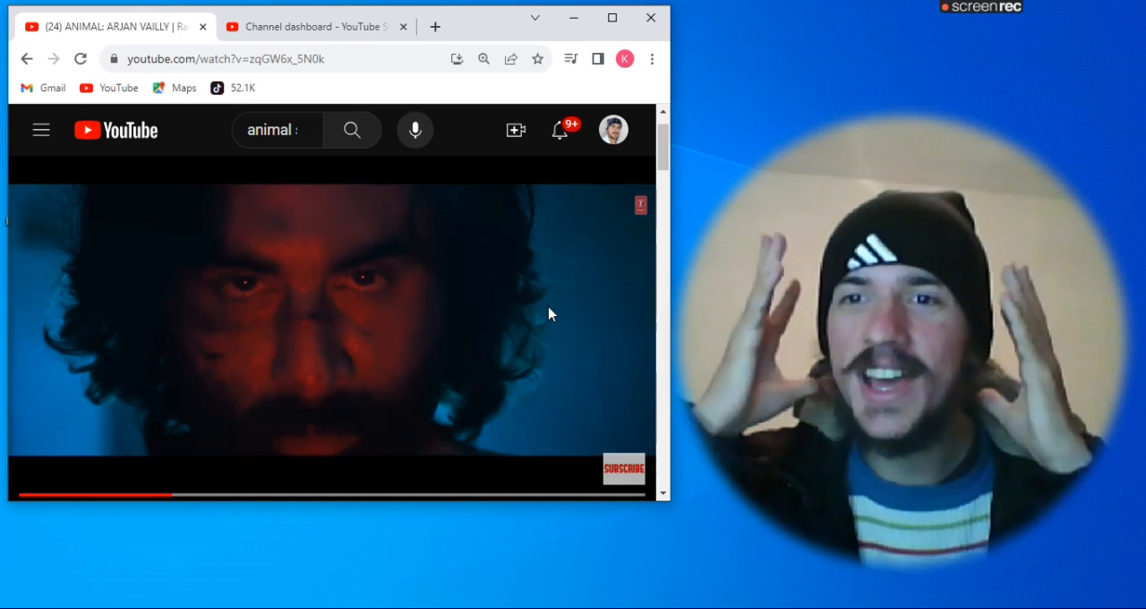
Step: Pause the ANIMAL video around 108s and resume it at about 139s
left_click(331, 323)
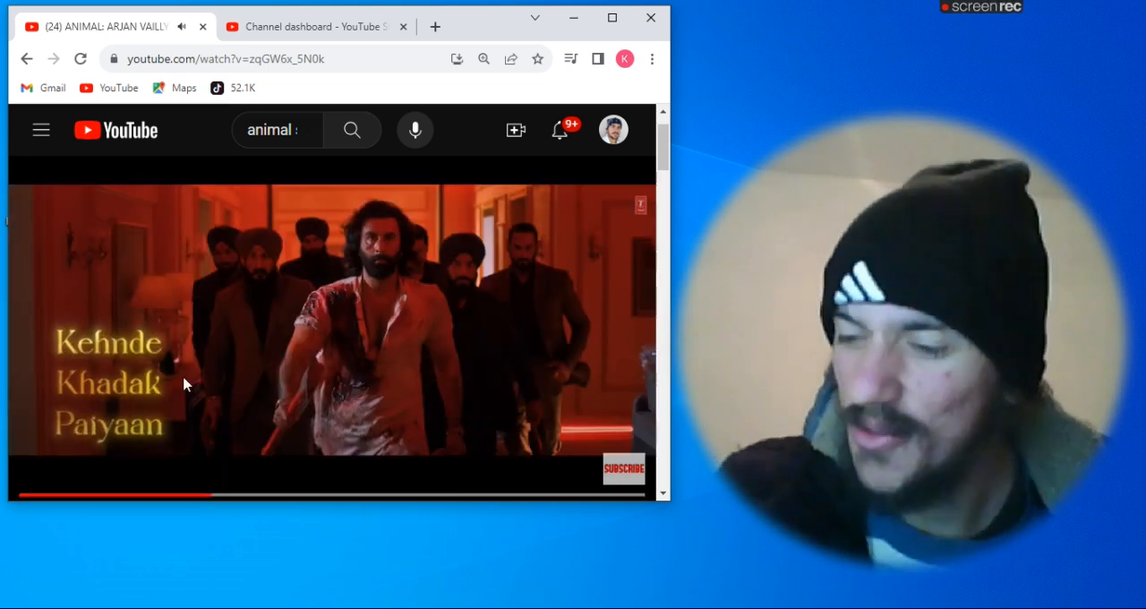
left_click(332, 322)
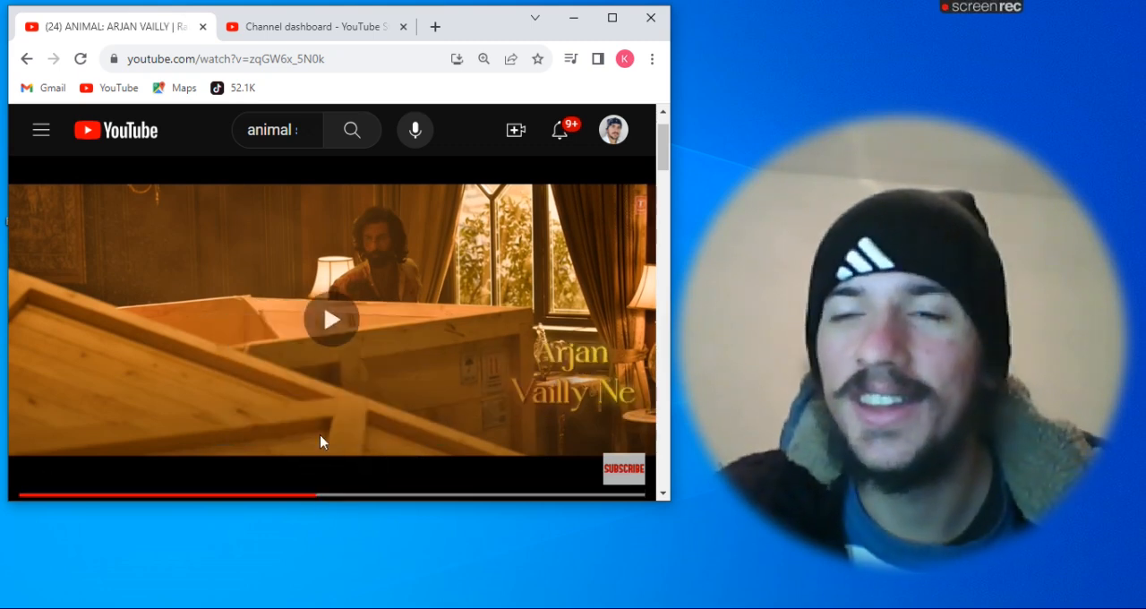
left_click(332, 319)
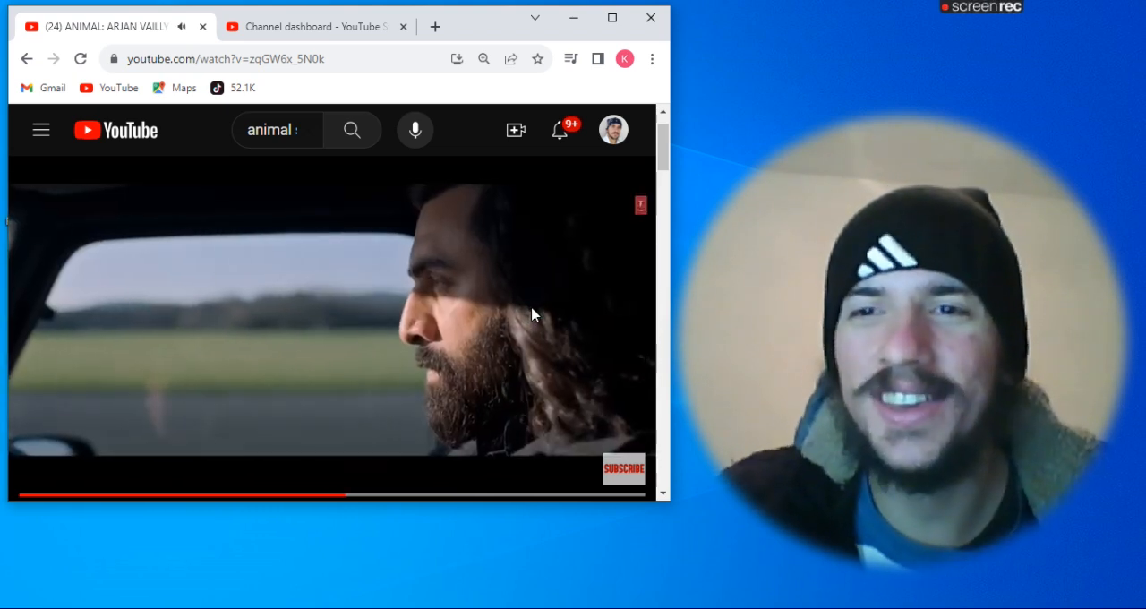
mouse_move(367, 497)
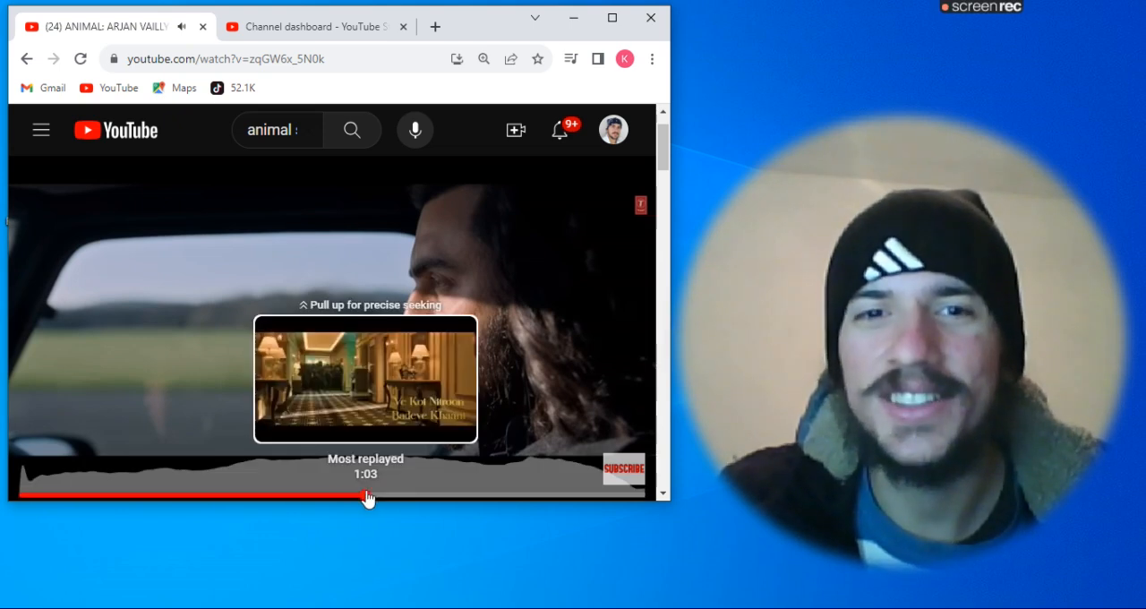
Step: Seek to the 'Most replayed' point at 1:03, then pause and resume the video
left_click(365, 498)
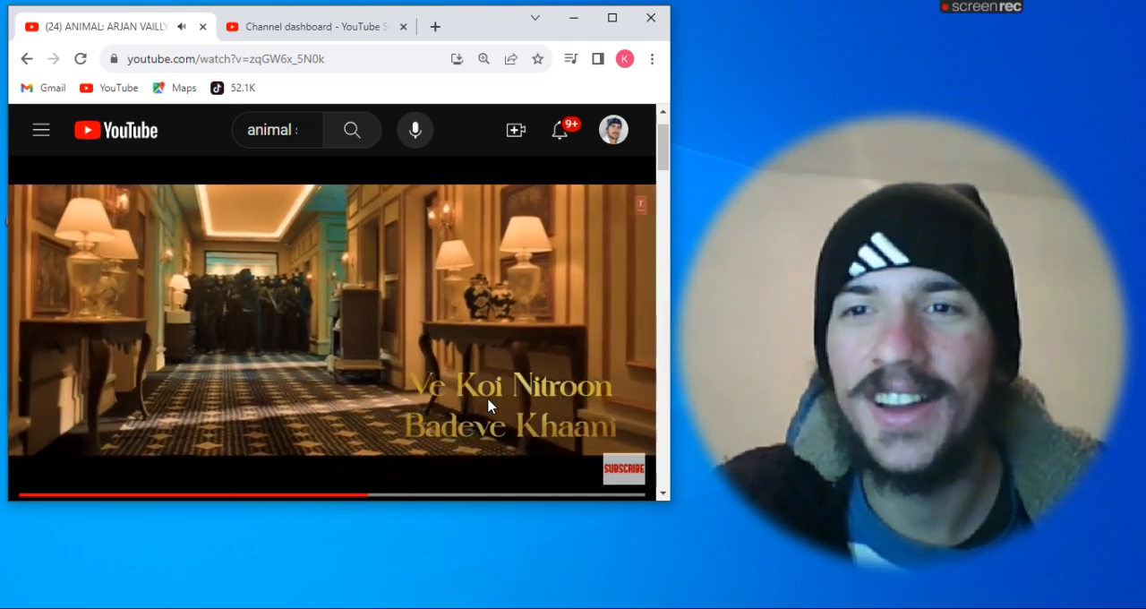
left_click(332, 341)
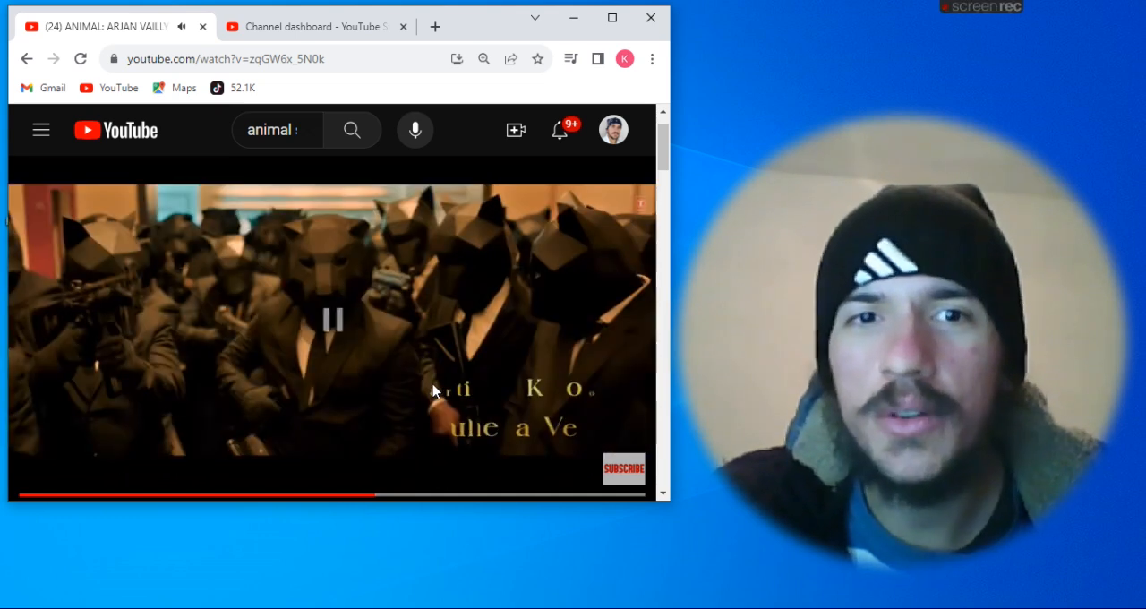
left_click(331, 321)
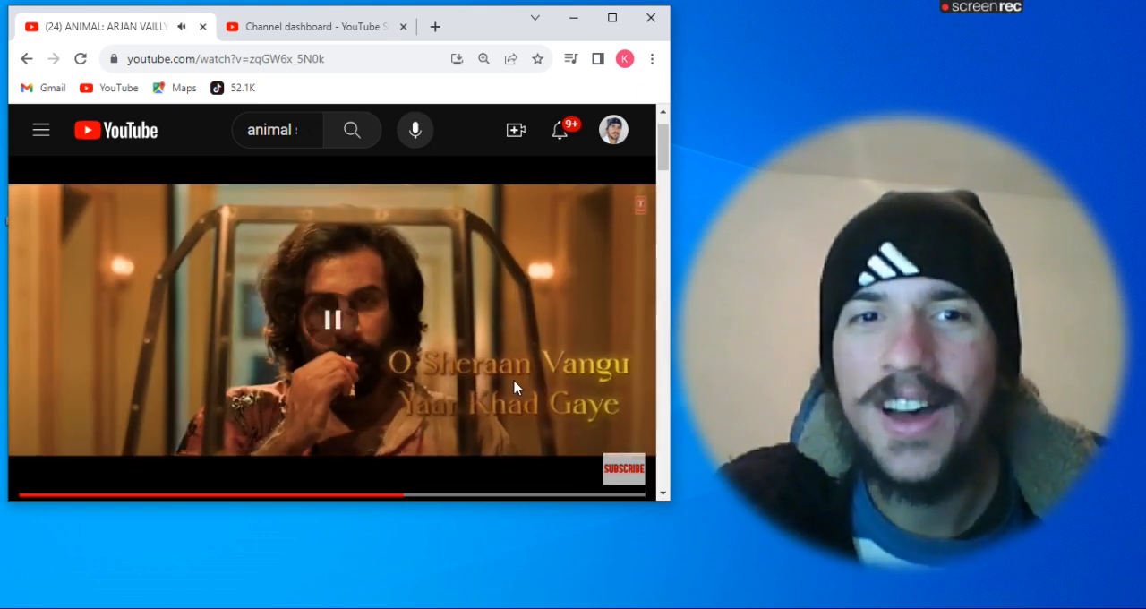
left_click(332, 321)
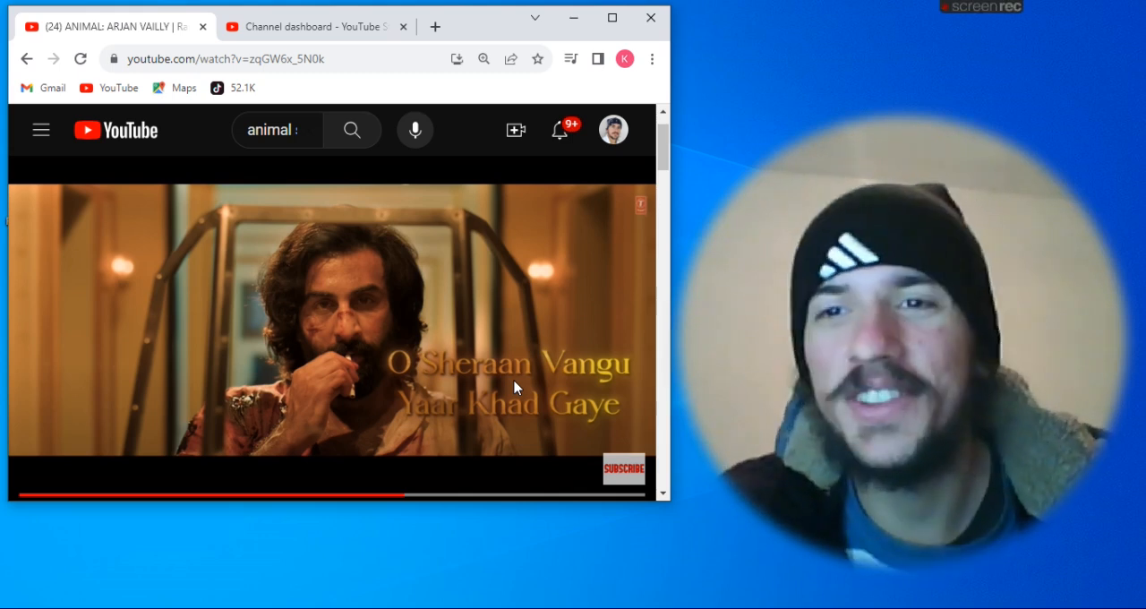
mouse_move(517, 367)
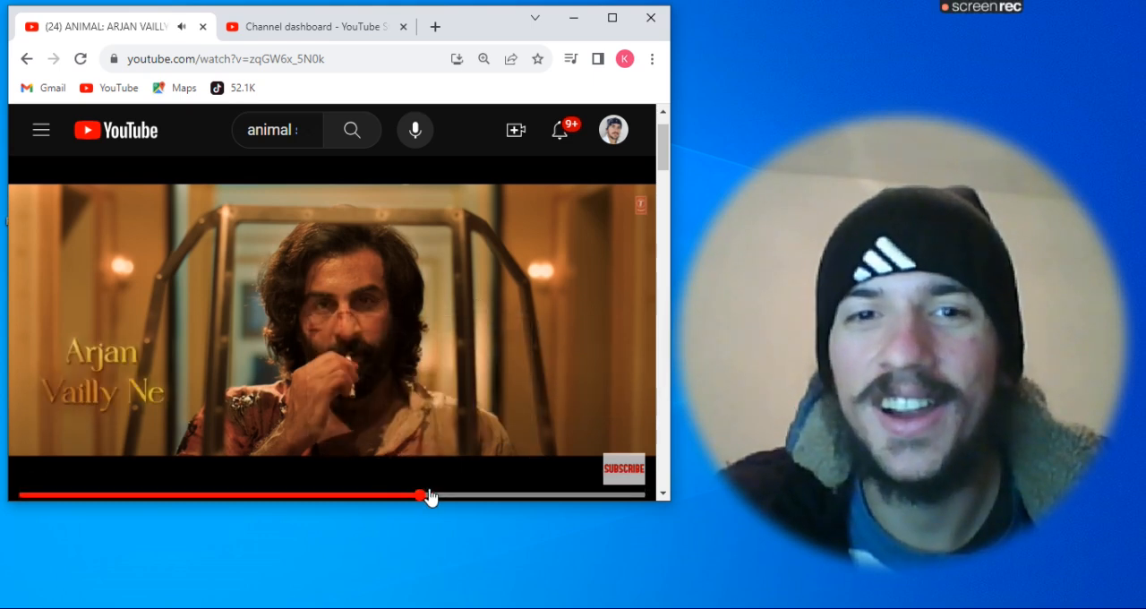
Step: Skip slightly further ahead on the progress bar into the song
left_click(421, 495)
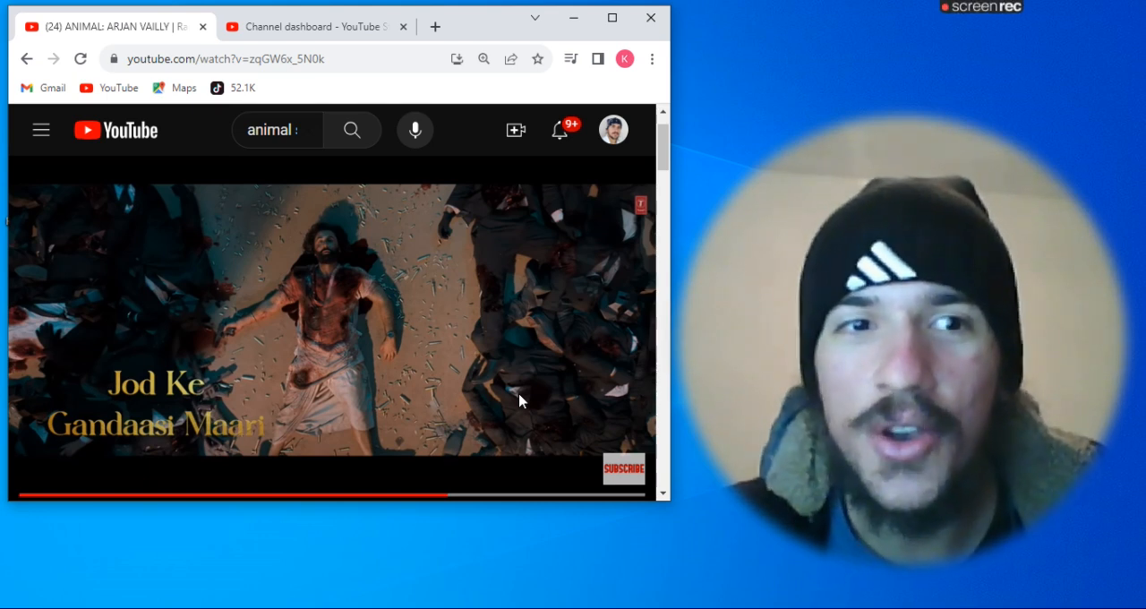
mouse_move(526, 383)
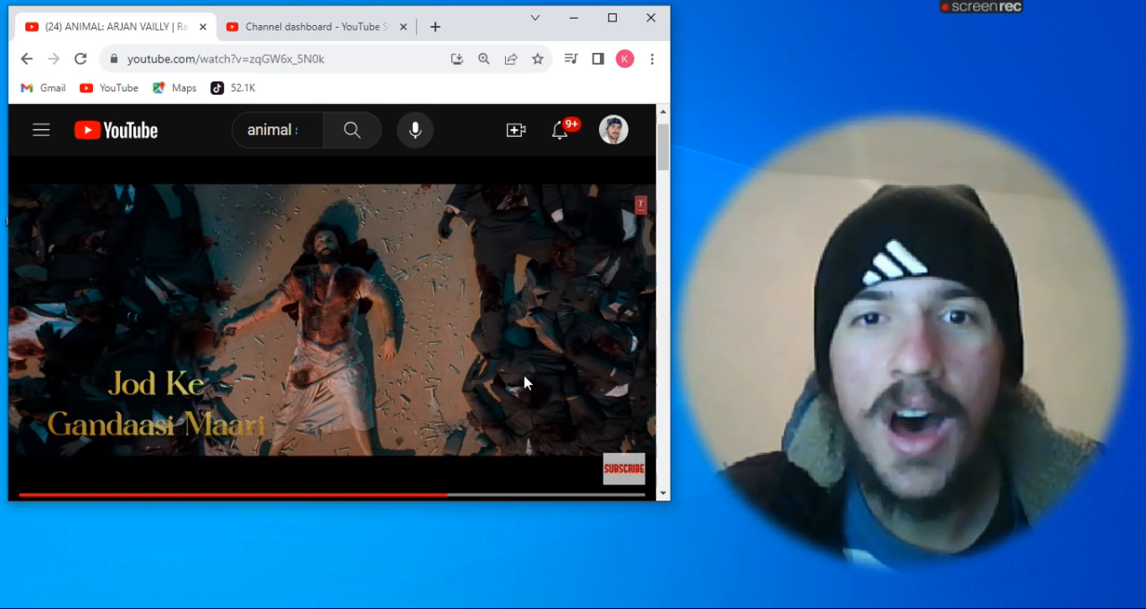
mouse_move(612, 350)
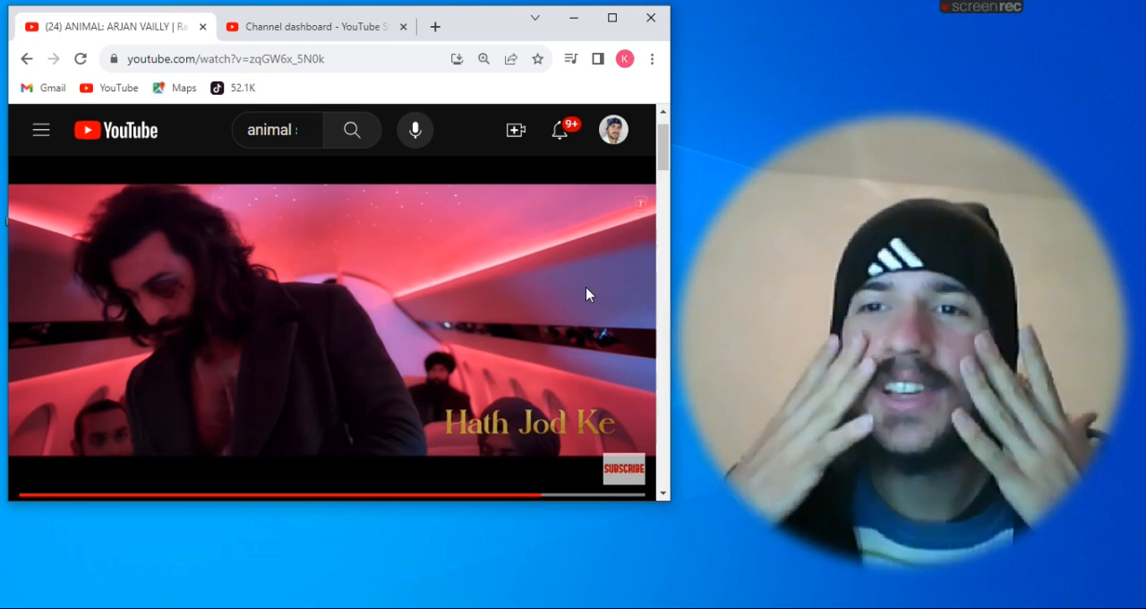
Step: Pause and resume once, then pause the video near its end on 'Jod Ke Gandaasi Maari'
left_click(332, 319)
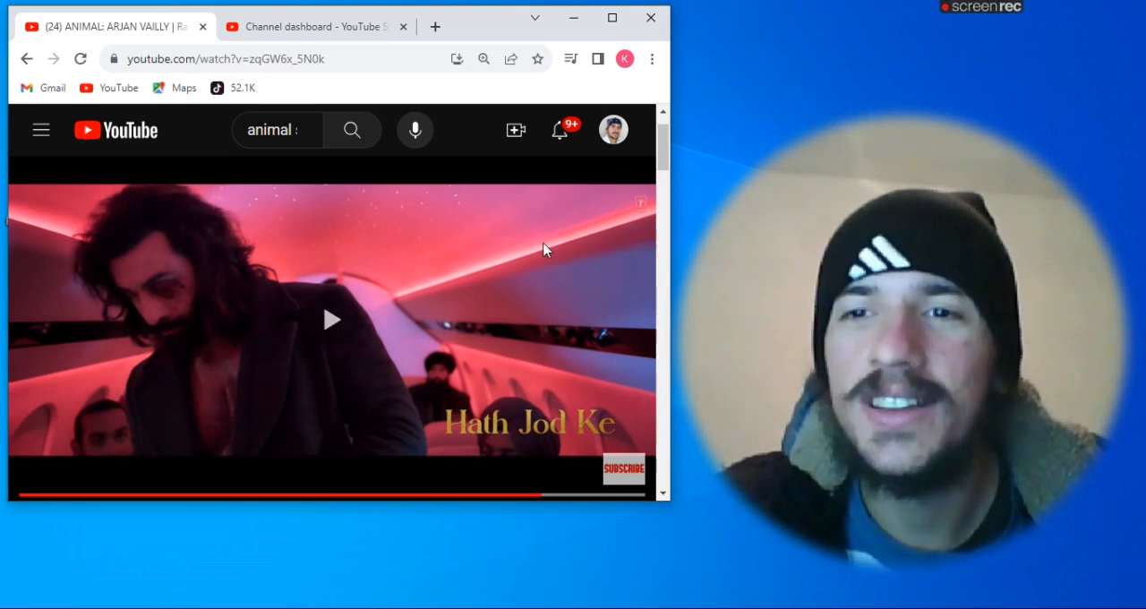
left_click(332, 320)
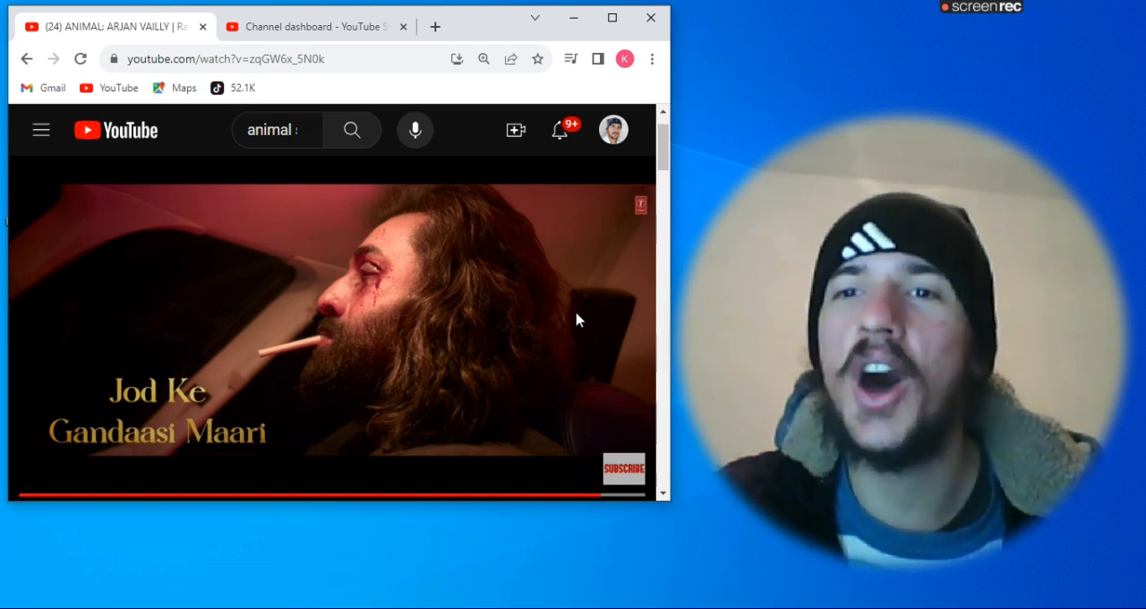
left_click(331, 322)
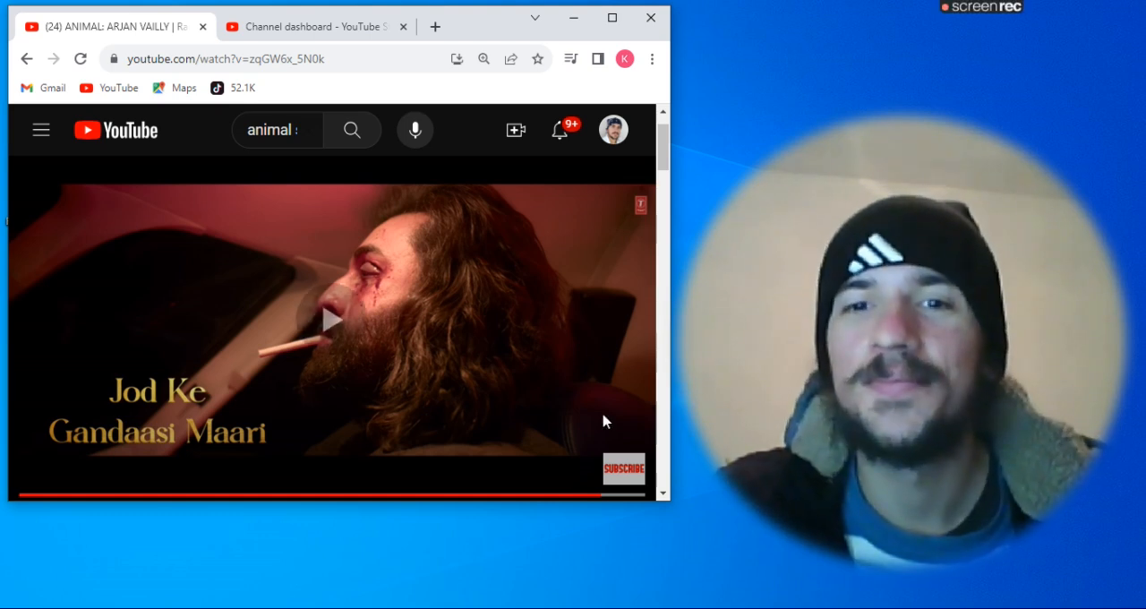